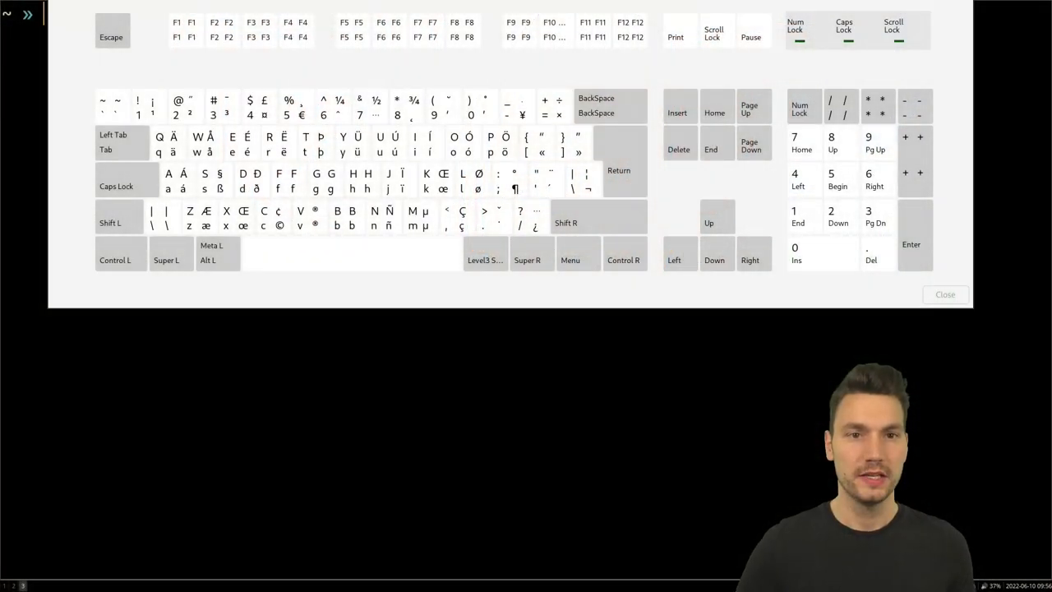
mouse_move(138, 216)
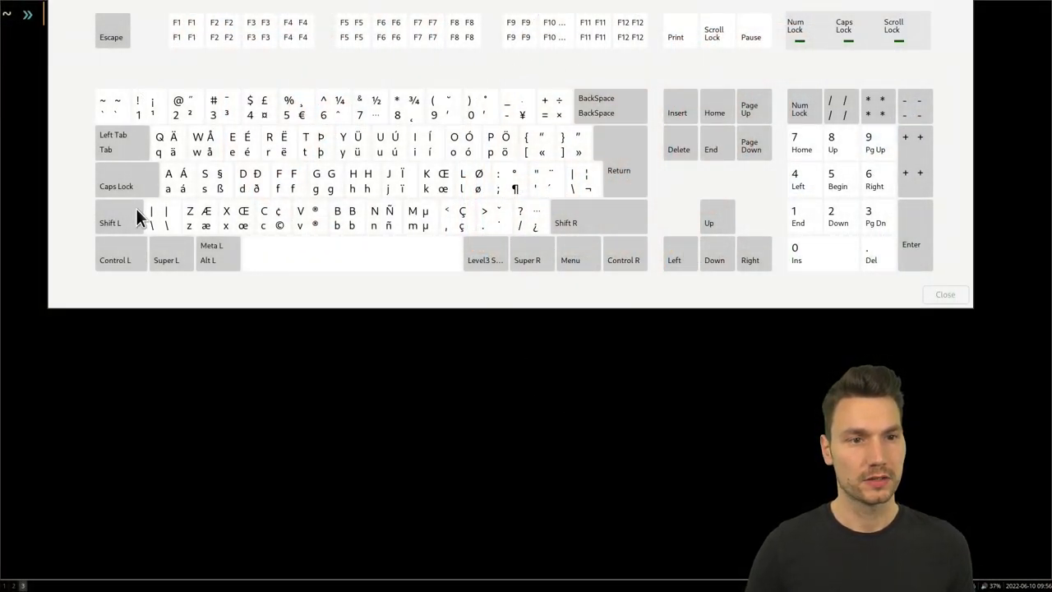
mouse_move(608, 467)
text(#)
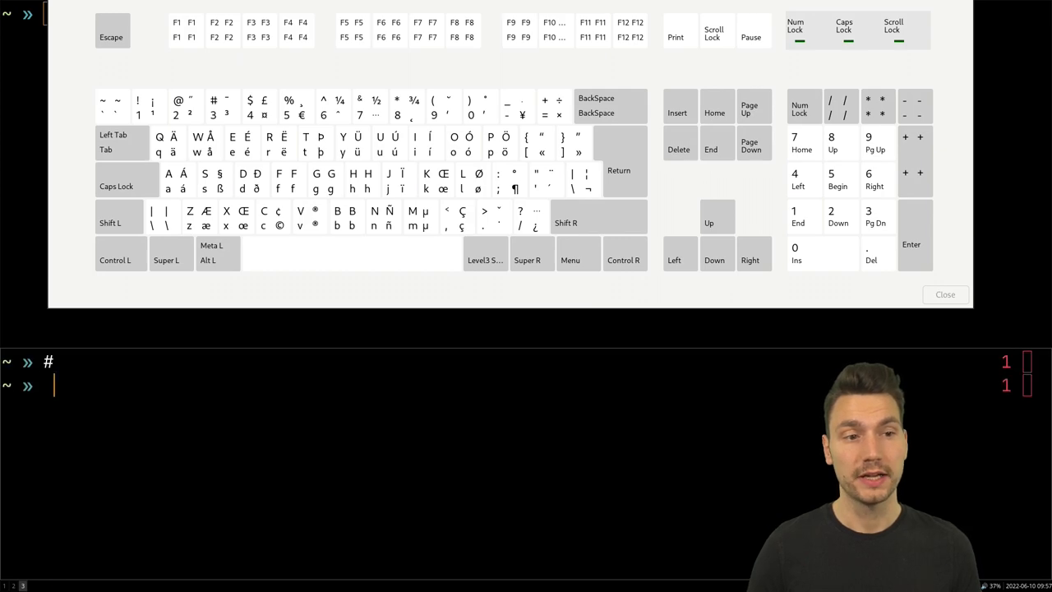
Step: Write the comment text 'Us intl altgr nodeadkeys' at the prompt
text(U)
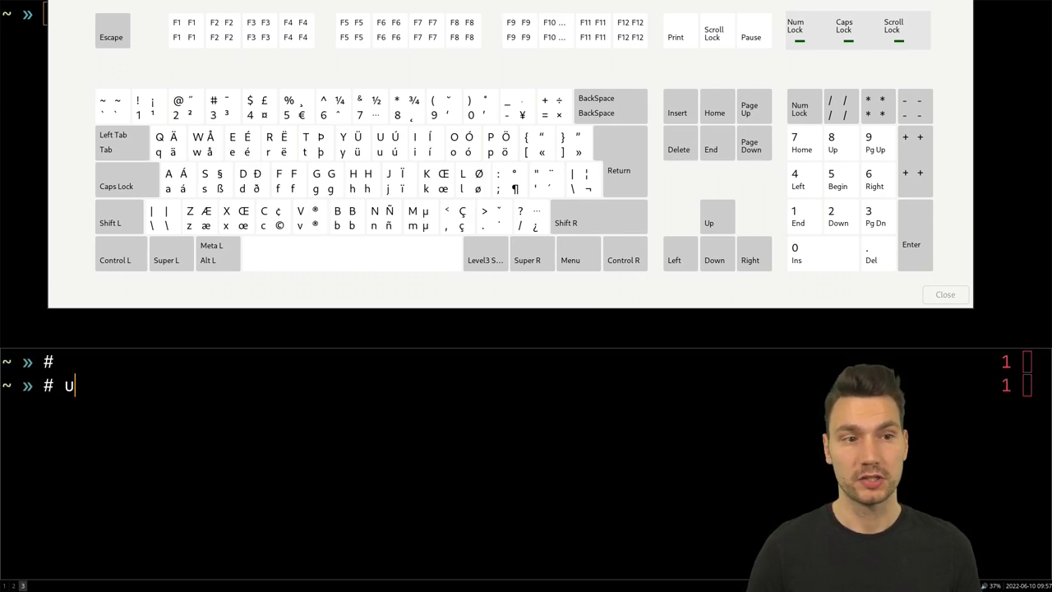
text(s intl)
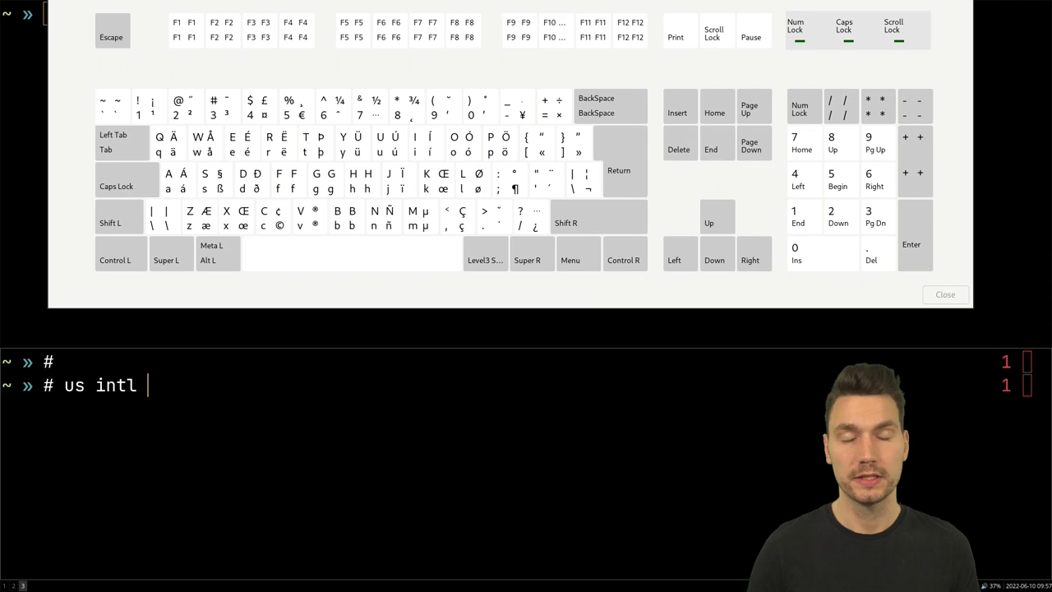
text(al)
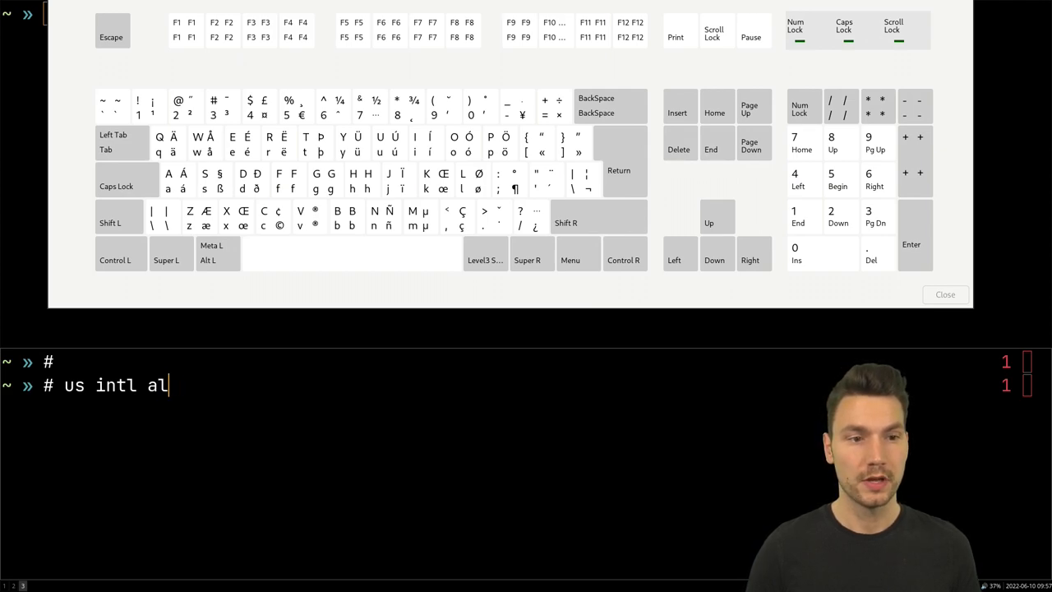
text(tgr nod)
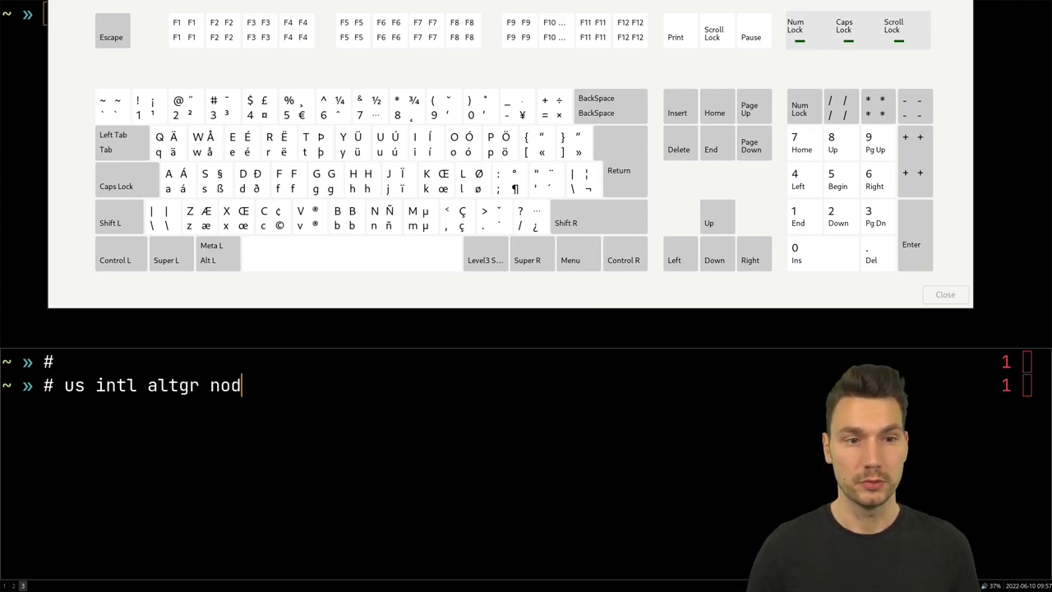
text(eadkeys)
text(' ")
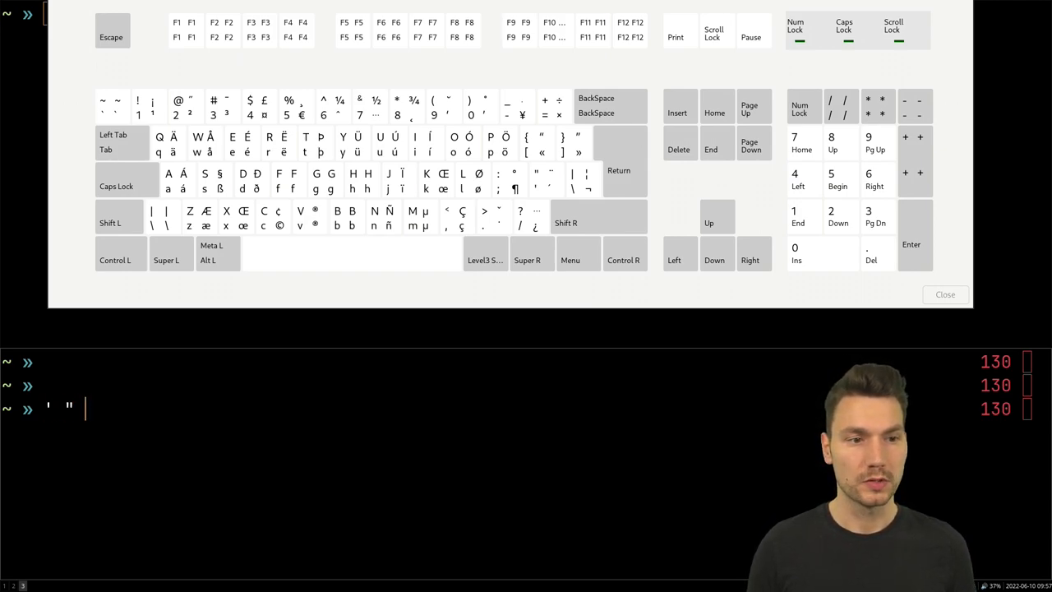
Step: Enter the test symbols ` and % before clearing the screen
text(` %)
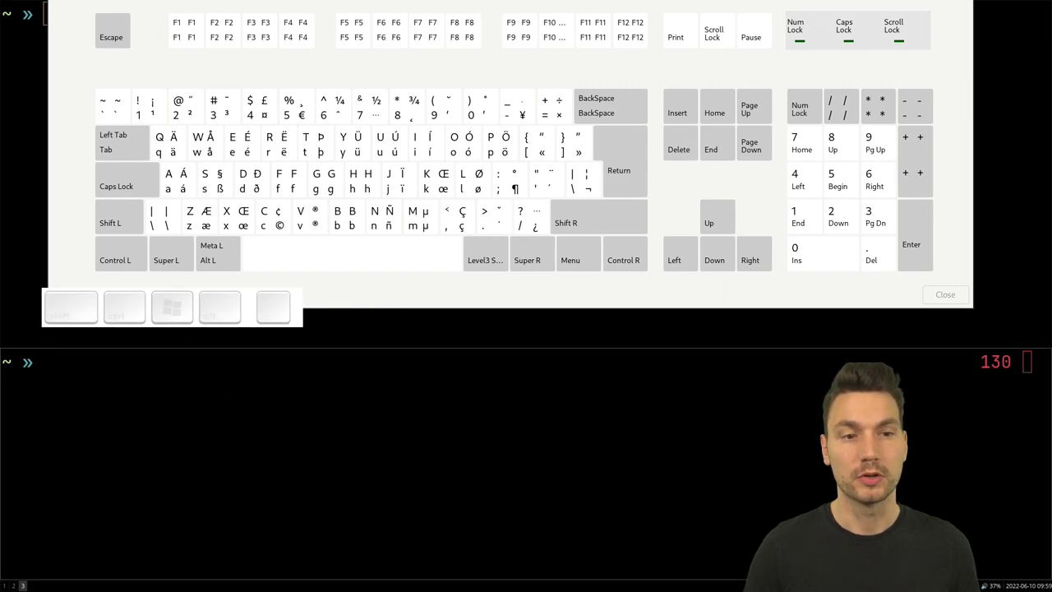
Step: Try accented a letters (ä, á) produced with AltGr at the prompt
text(aaaa)
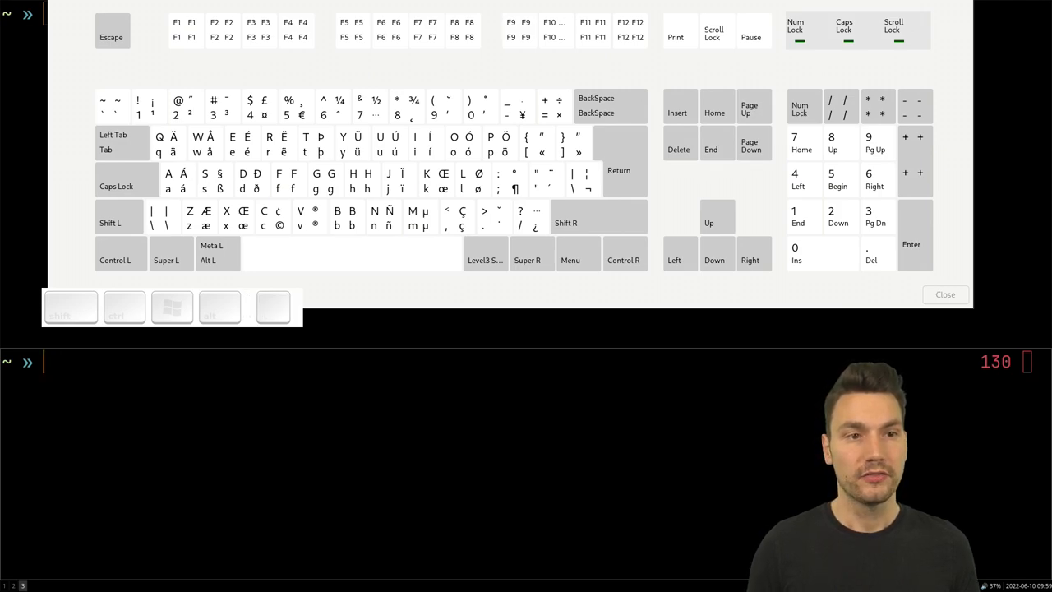
mouse_move(179, 169)
text(ä)
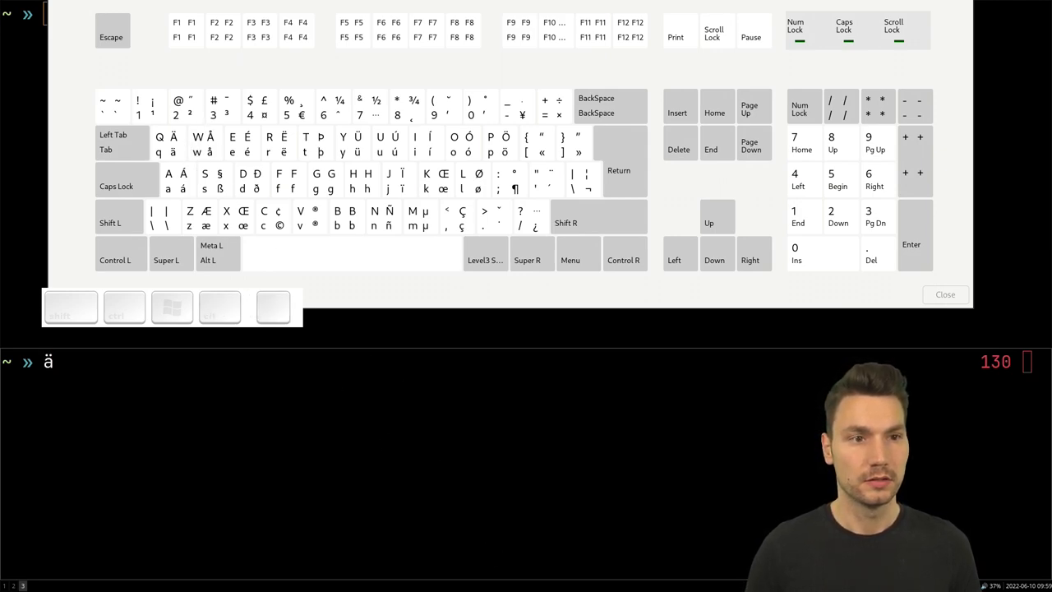
mouse_move(191, 215)
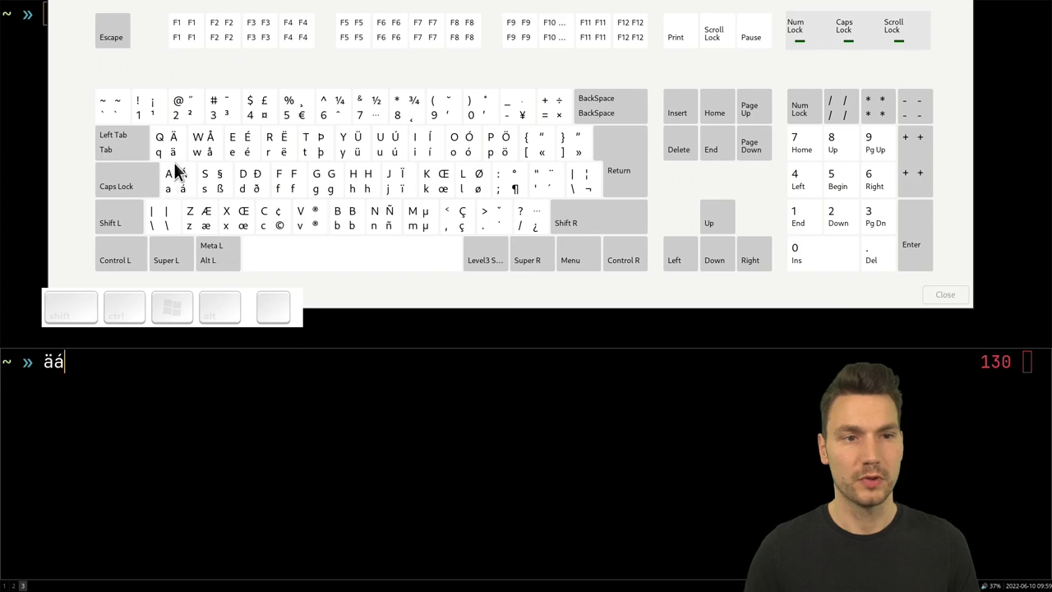
mouse_move(507, 469)
text(#)
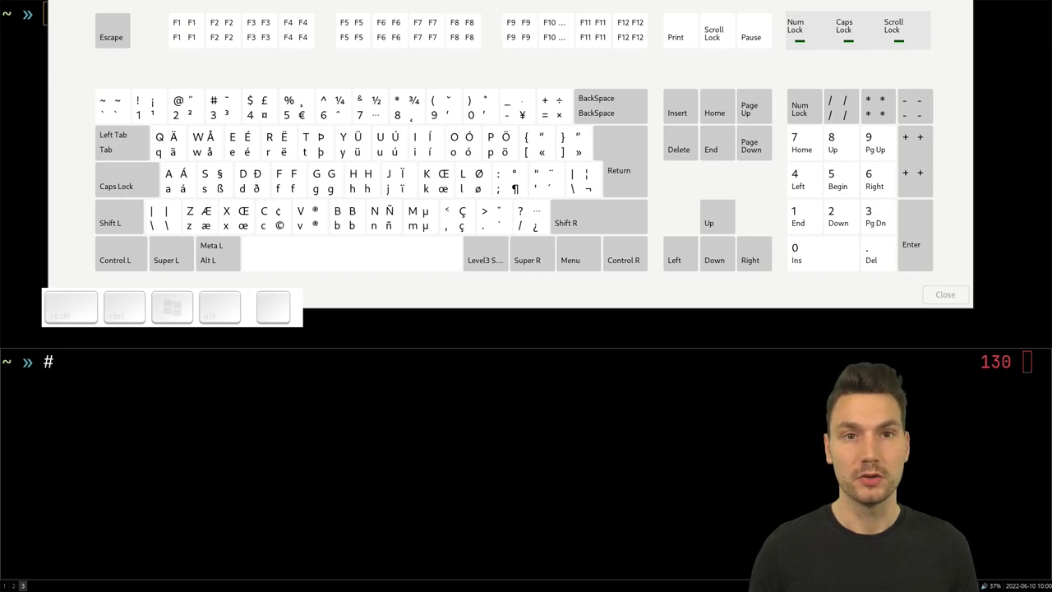
Step: Enter the comment line 'Größenordnung' using AltGr for ö and ß
text(Gro)
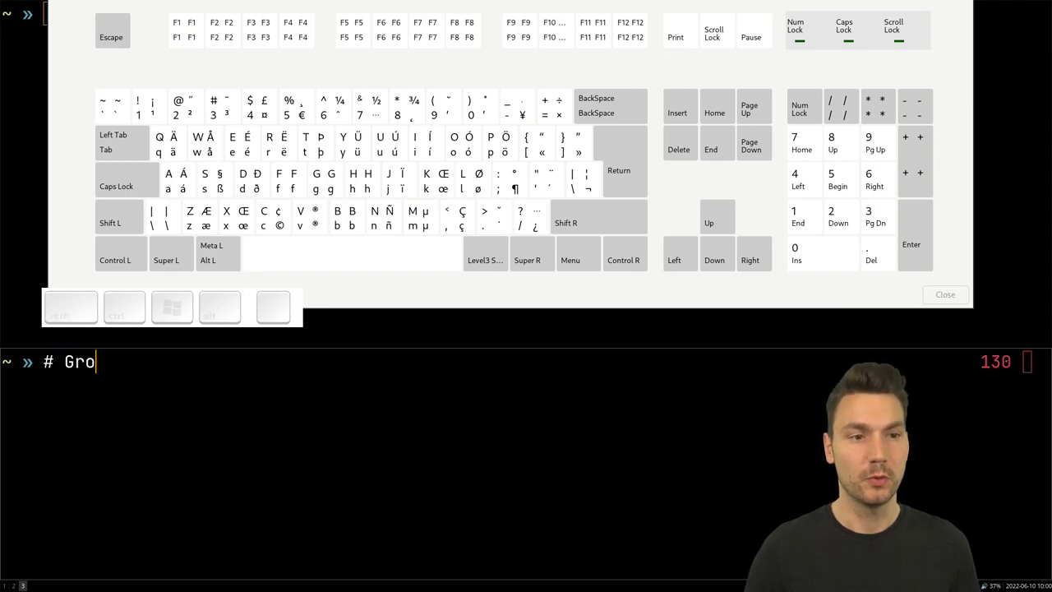
text(ßenordd)
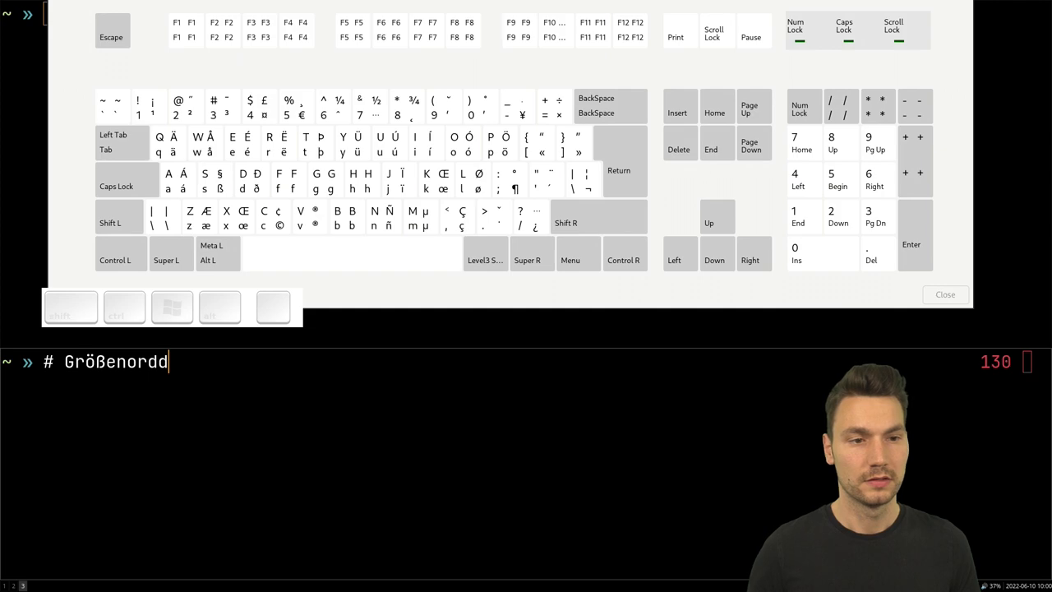
text(nung)
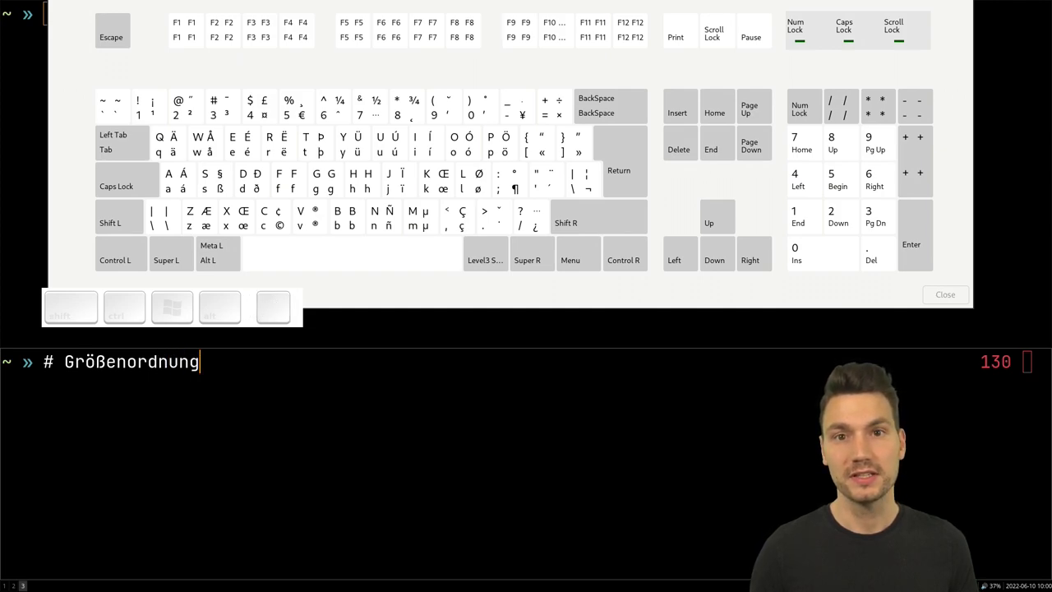
key(Return)
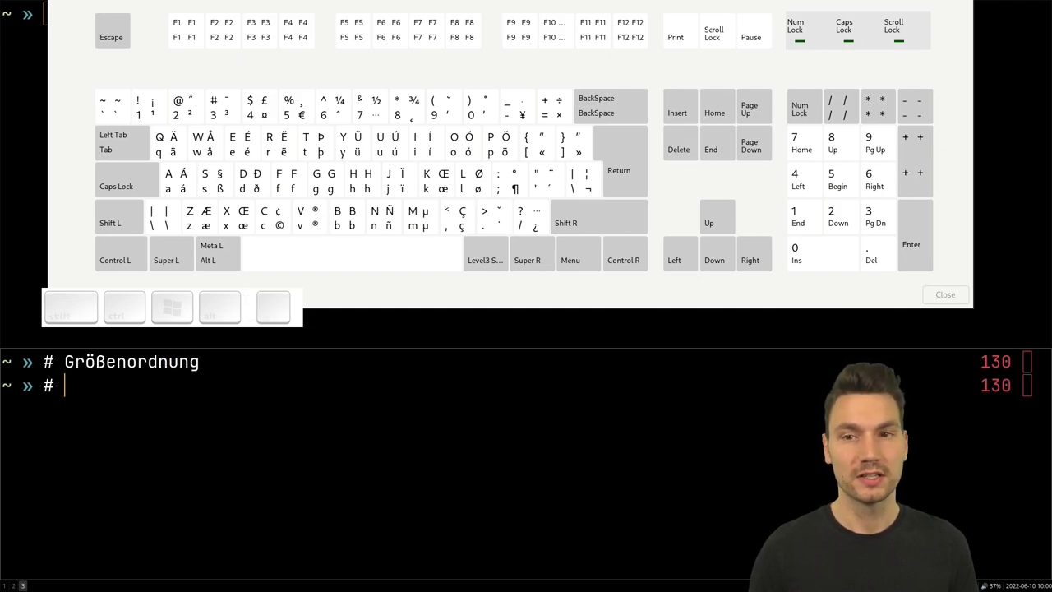
Step: Enter the comment lines 'Français' and '¿Cómo?' with AltGr accents
text(Français)
text(# ¿C)
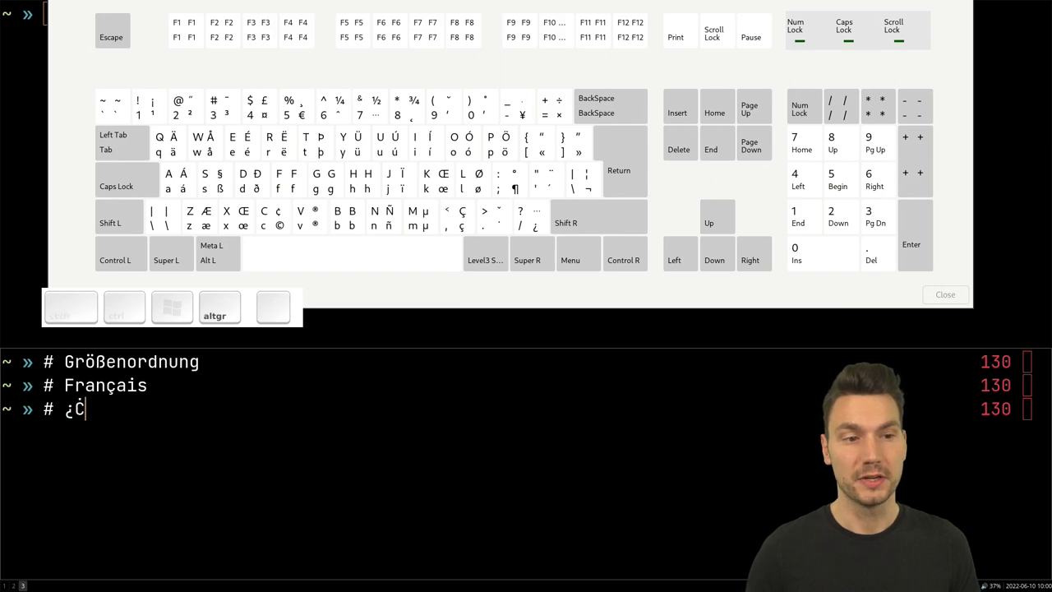
text(ómo?)
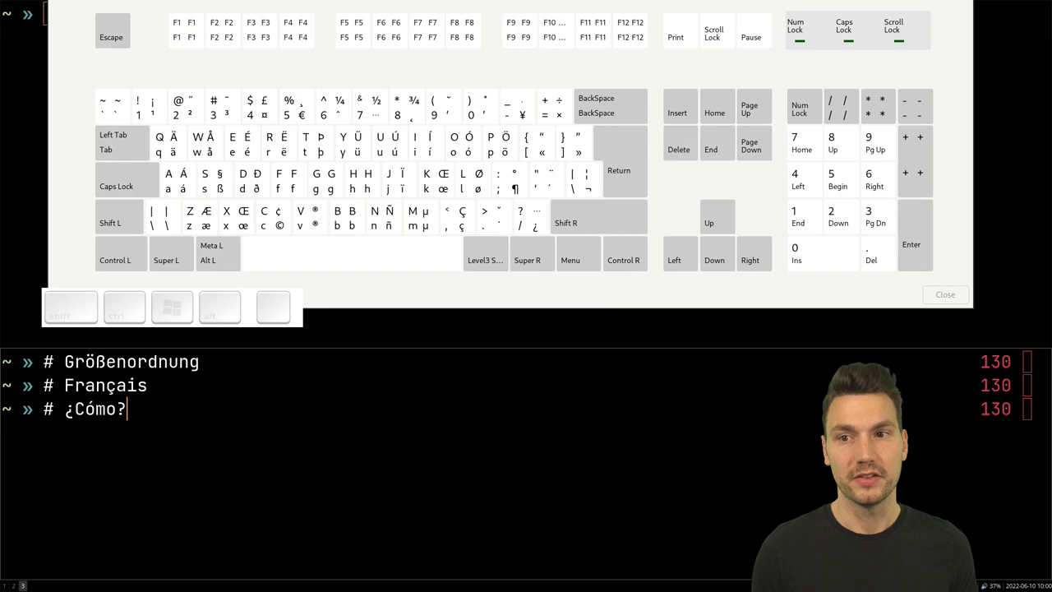
key(Return)
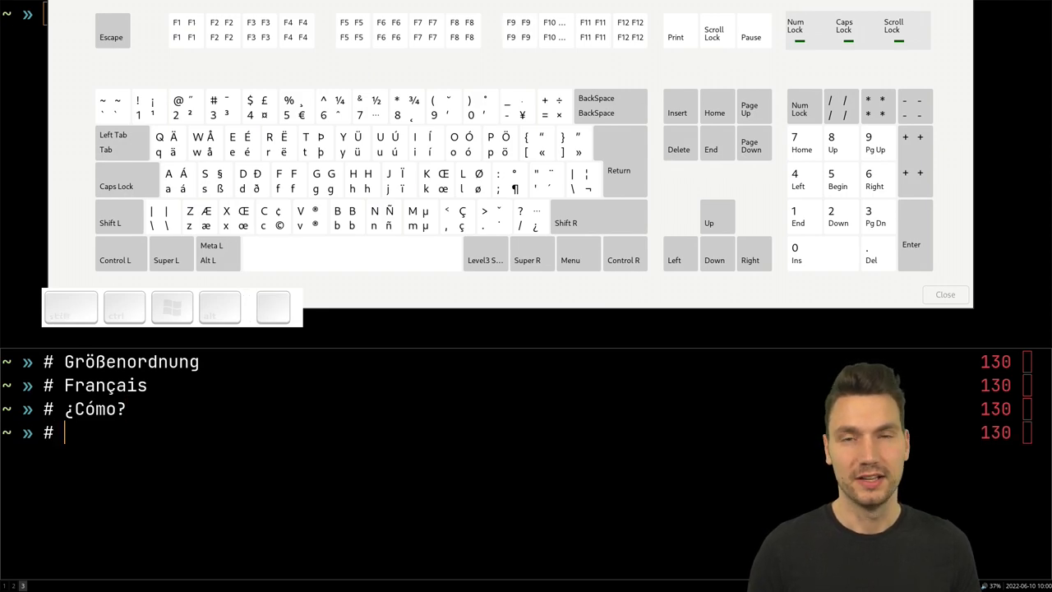
Step: Write 'Smørrebrød' at the newest prompt using AltGr for ø
text(Smørre)
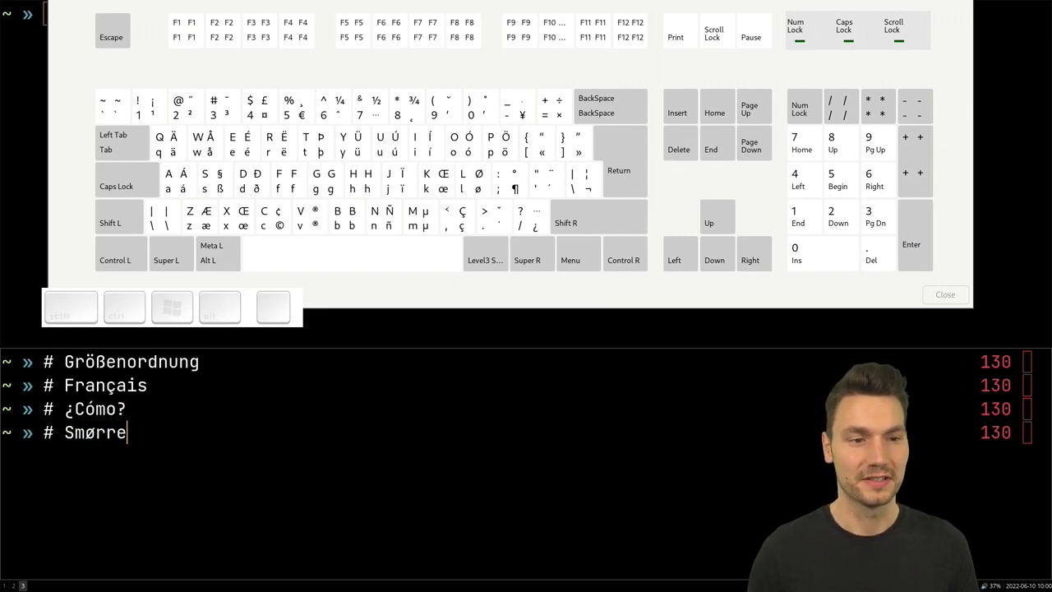
text(brød)
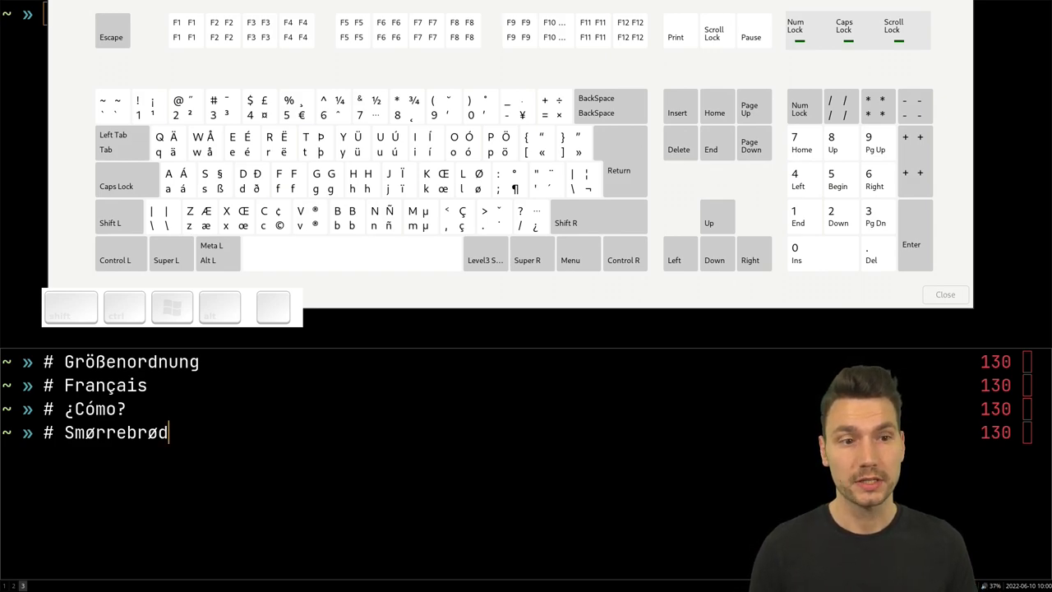
mouse_move(674, 555)
text(ñæœ©ïhœ)
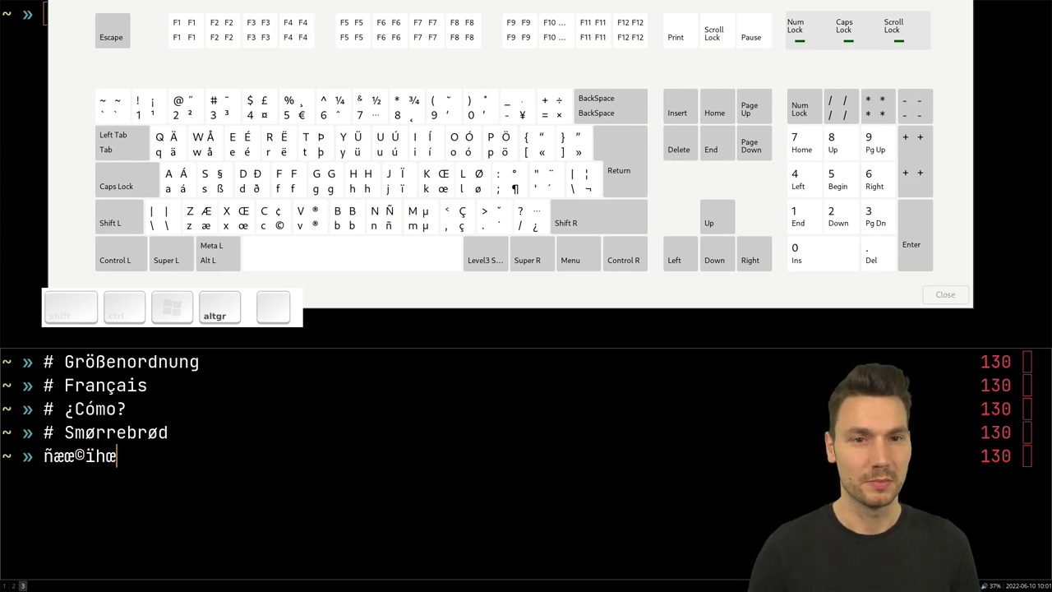
Step: Add «, straight quotes, curly braces {} and a slash to the symbol line
text(«"")
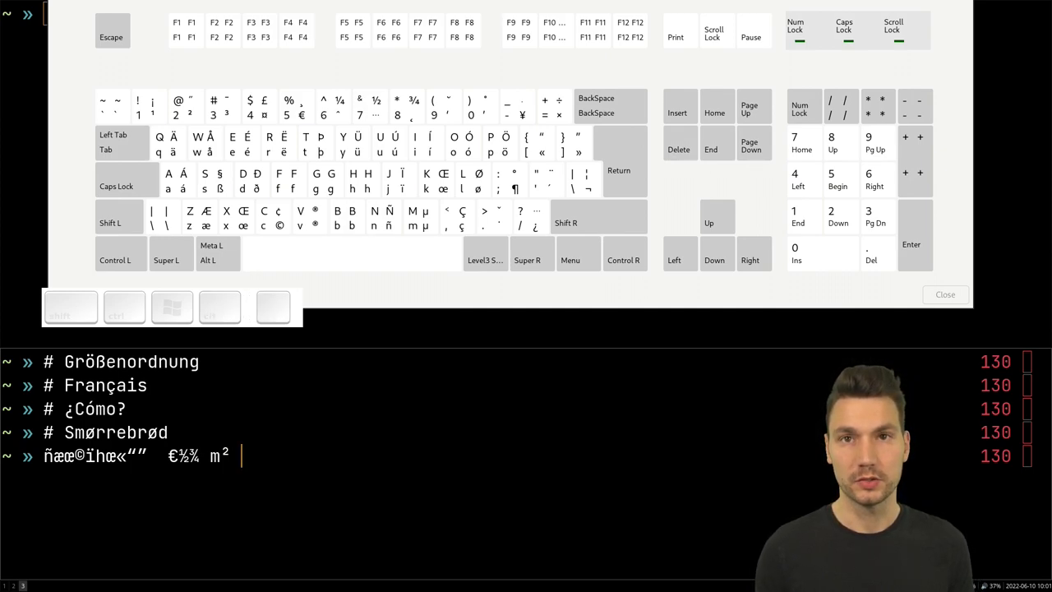
mouse_move(201, 263)
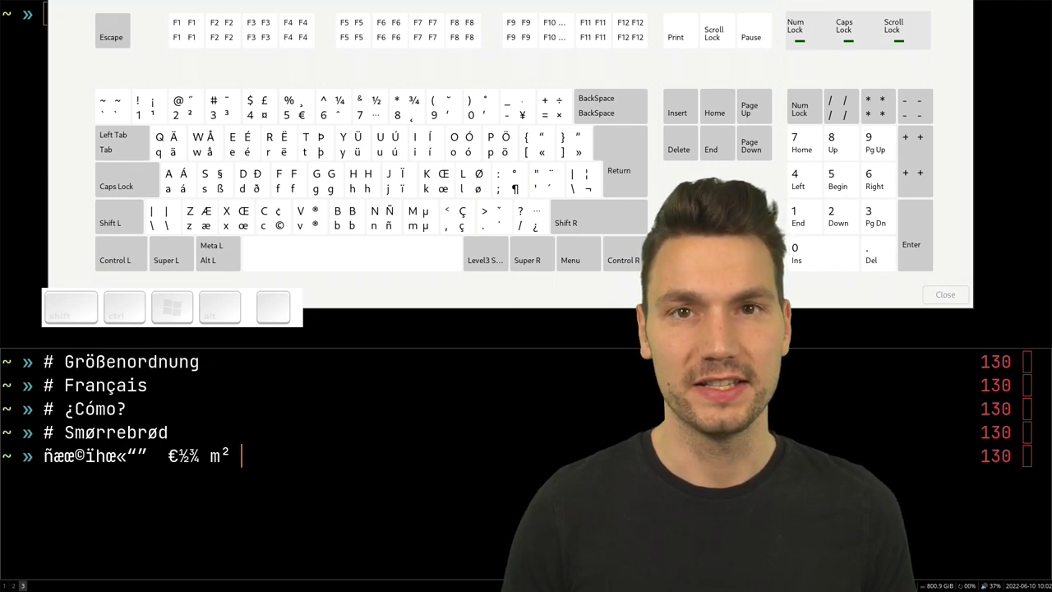
text({})
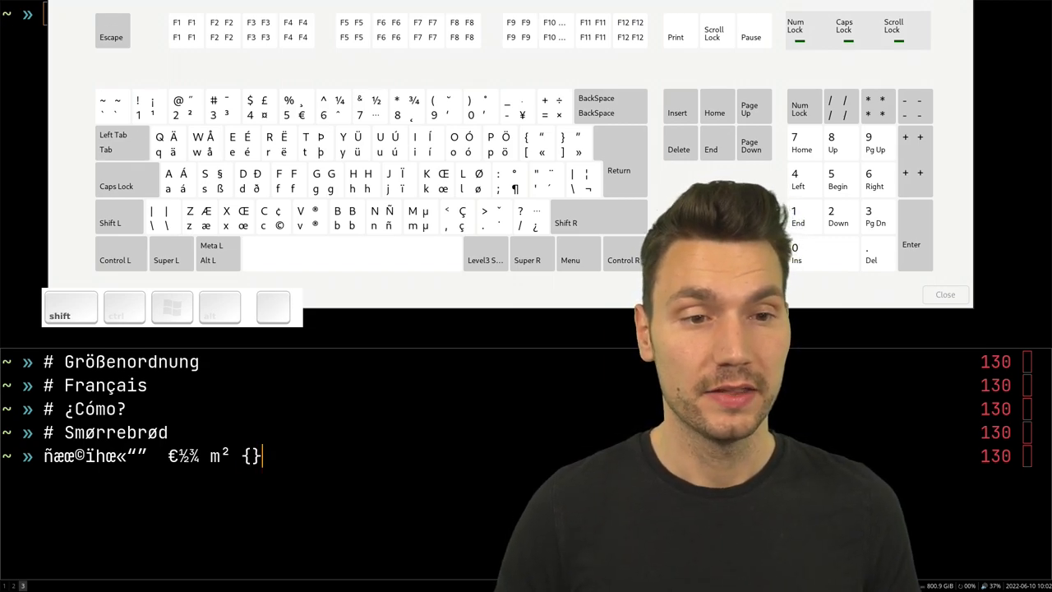
text("" /)
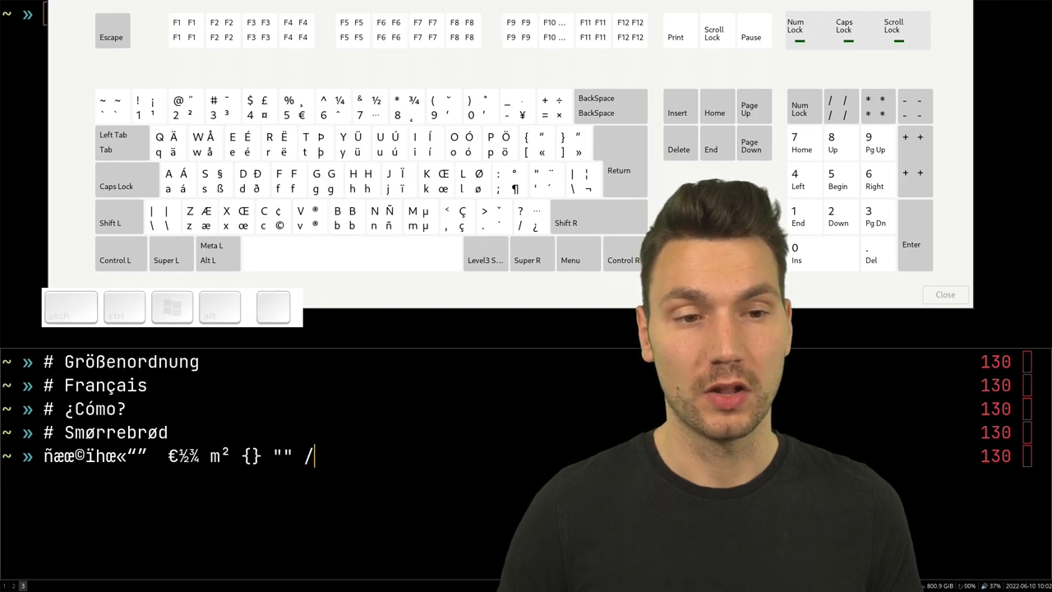